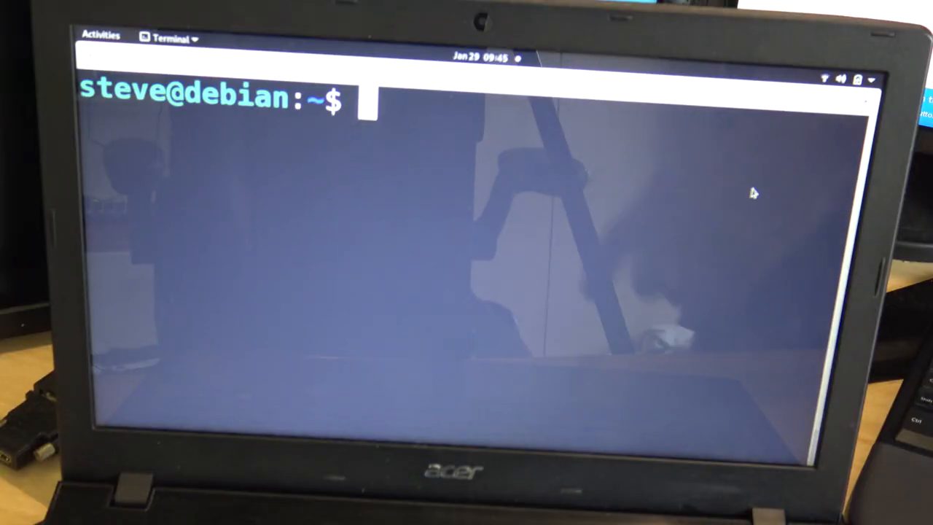
Step: Run echo $XDG_SESSION_TYPE in the terminal to report the display session type
type("echo $XDG_SESSION_TYPE")
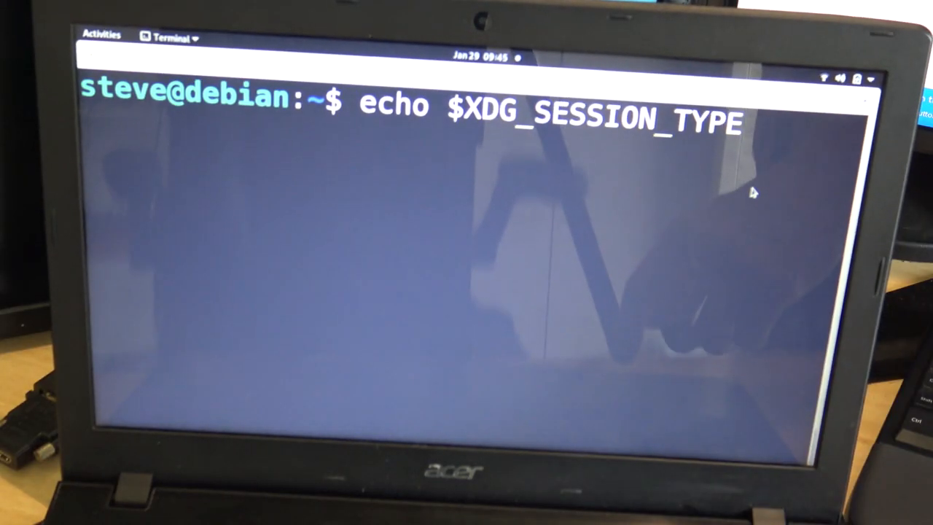
key("Return")
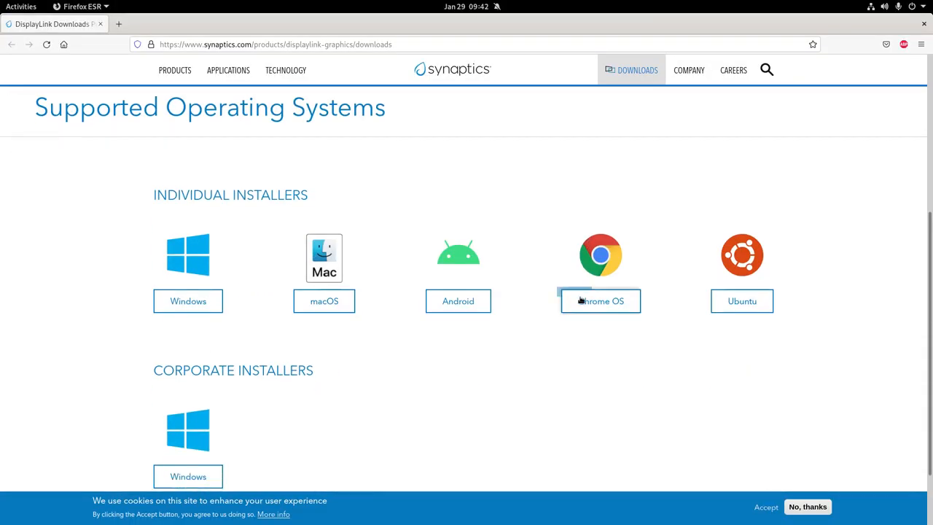
Step: Go to the Ubuntu driver page and bring the Latest Official Driver list (5.5 Beta, 5.4.1) into view
scroll("up", 3)
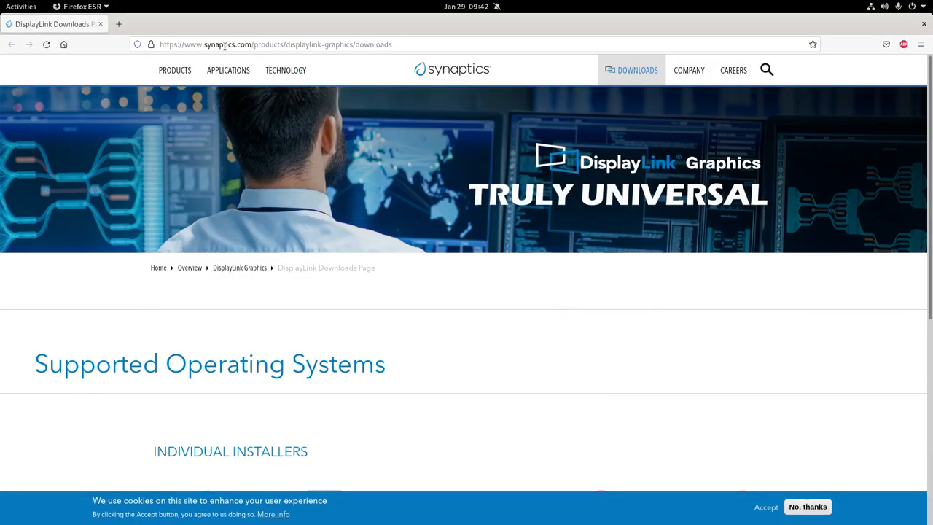
mouse_move(536, 373)
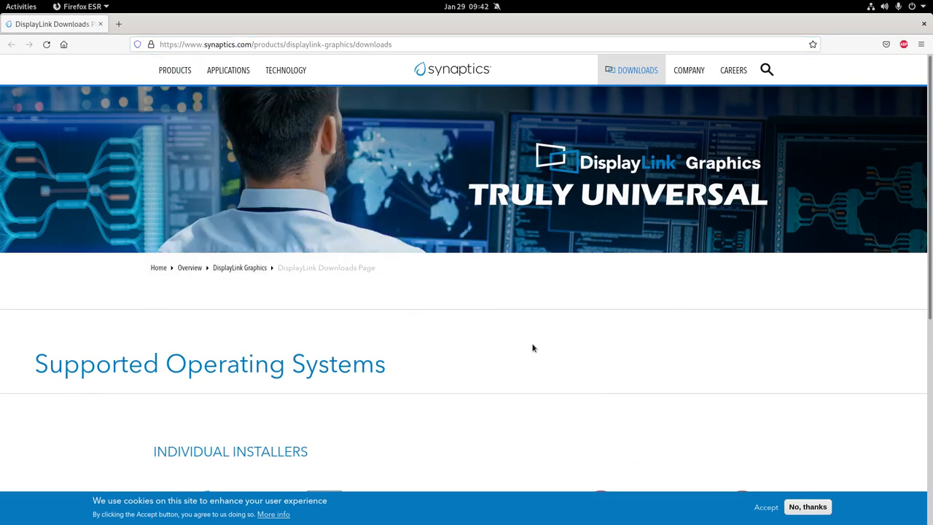
scroll("down", 3)
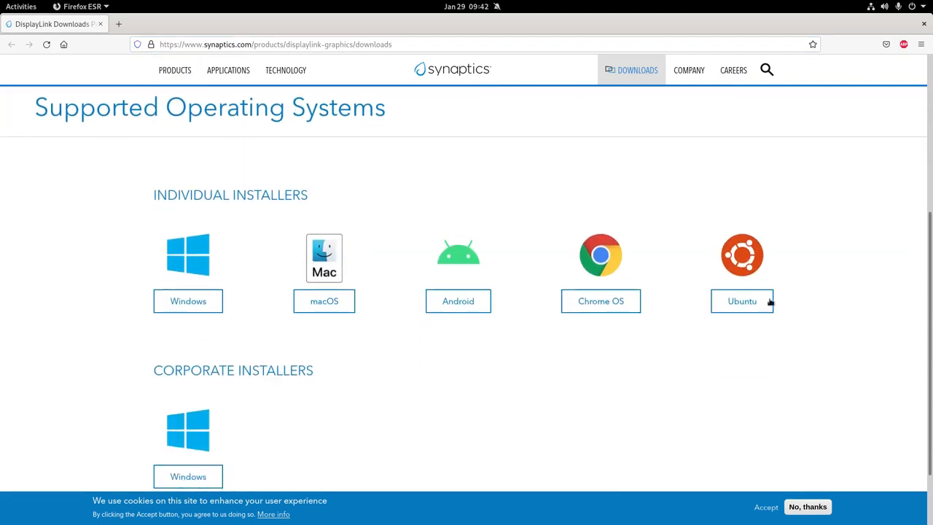
left_click(741, 301)
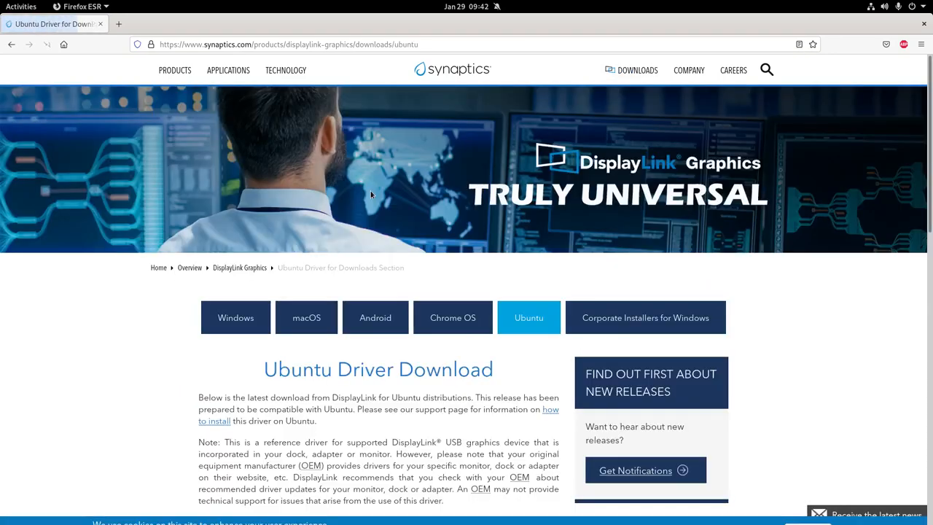
scroll("down", 3)
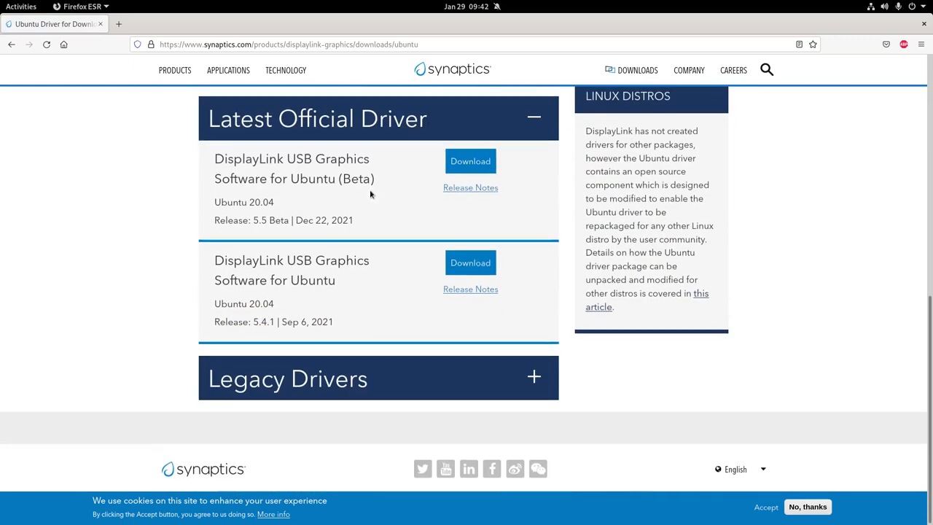